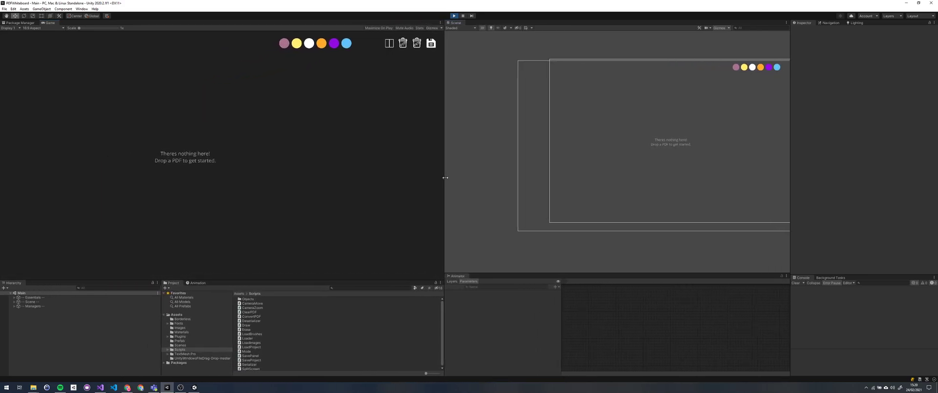
{"action": "mouse_move", "coordinate": [245, 169]}
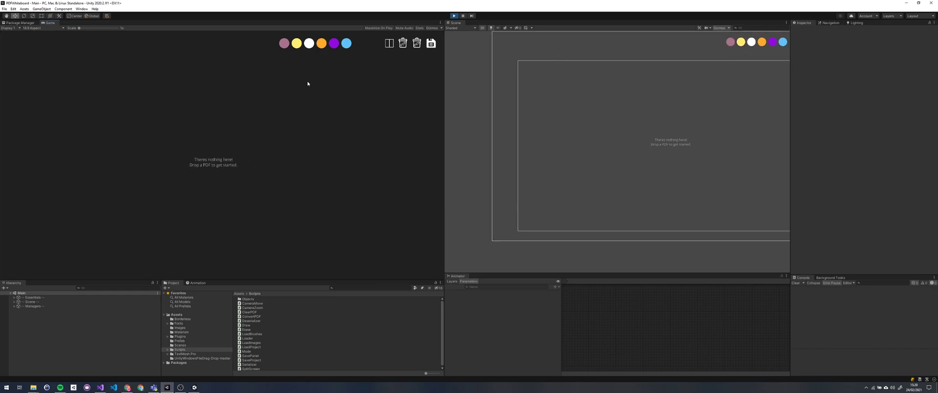
- Draw a white squiggle on the whiteboard, then pick the orange and purple brushes
{"action": "left_click_drag", "start_coordinate": [278, 102], "coordinate": [299, 155]}
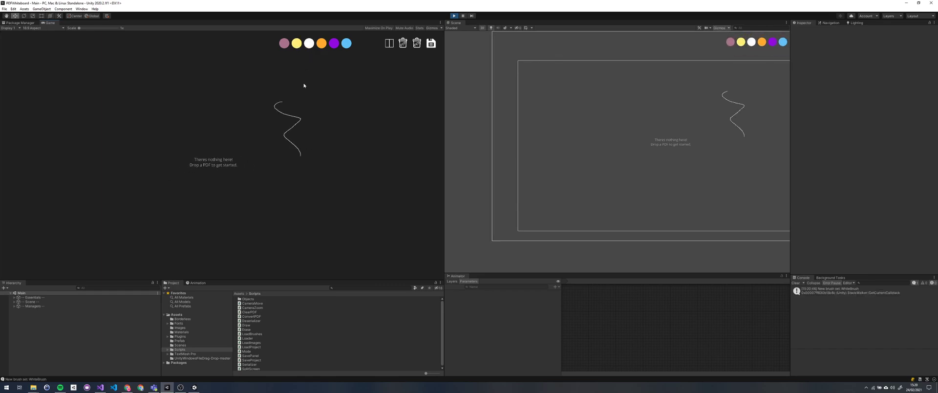
{"action": "left_click", "coordinate": [321, 43]}
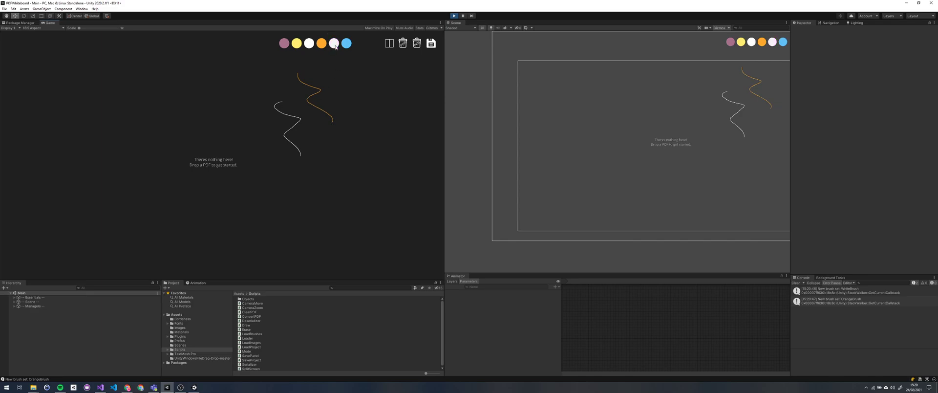
{"action": "left_click", "coordinate": [333, 43]}
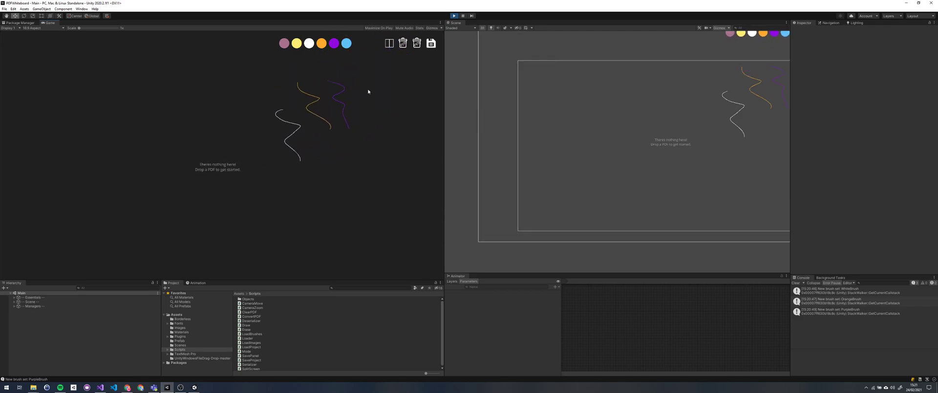
- Clear all brush strokes from the whiteboard, confirming with Yes, and stop Play mode
{"action": "left_click", "coordinate": [402, 42]}
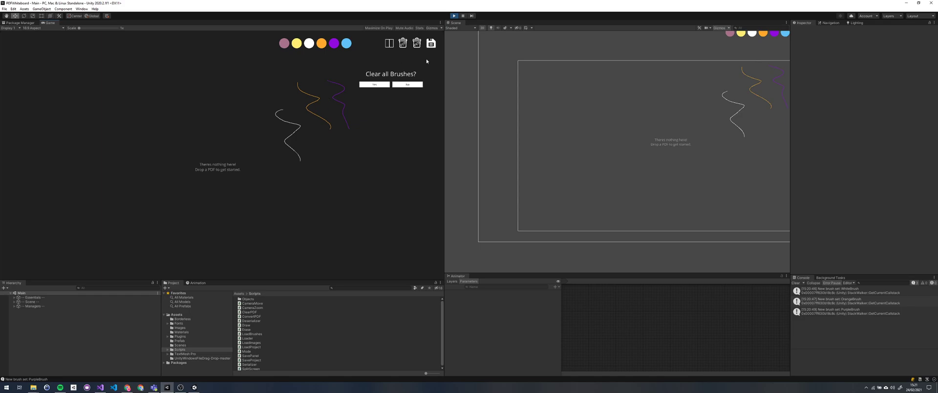
{"action": "left_click", "coordinate": [374, 85]}
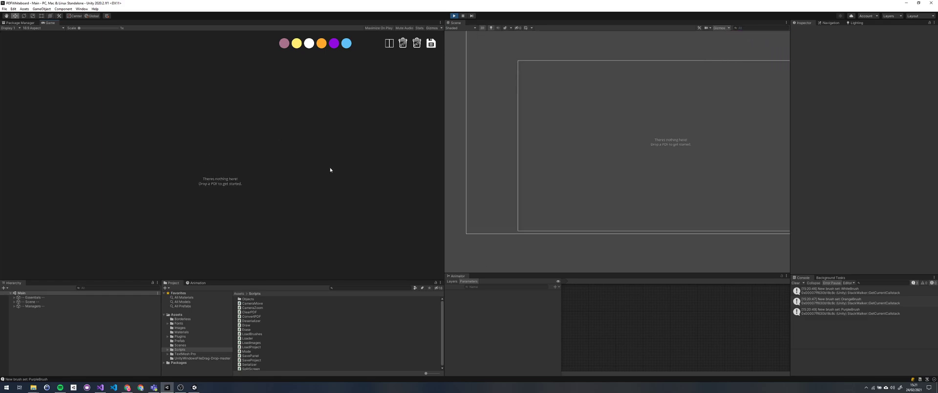
{"action": "left_click", "coordinate": [453, 16]}
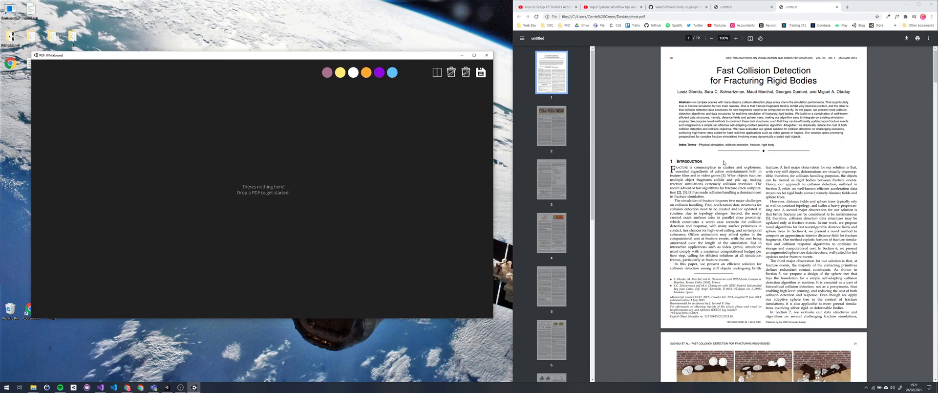
{"action": "mouse_move", "coordinate": [509, 177]}
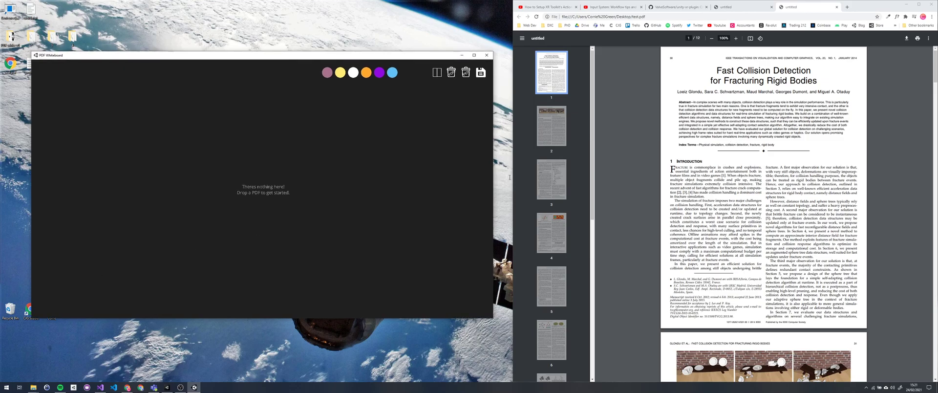
- Scroll the Chrome PDF viewer down to page 3's collision-detection overview
{"action": "scroll", "scroll_direction": "down", "scroll_amount": 3}
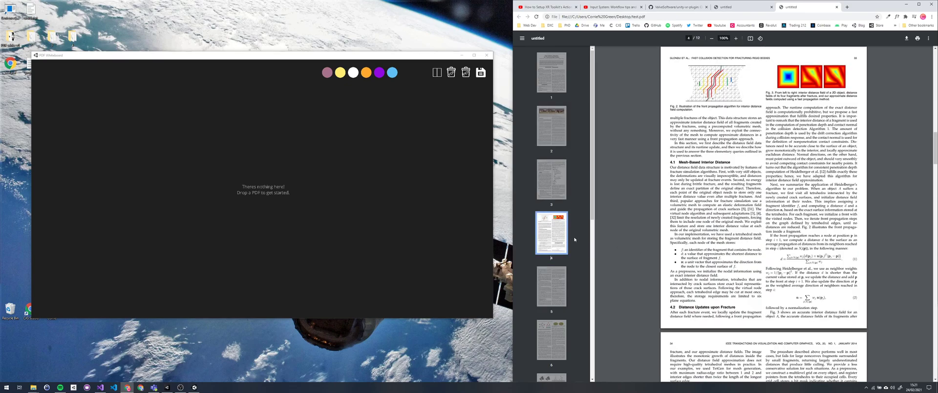
{"action": "scroll", "scroll_direction": "up", "scroll_amount": 3}
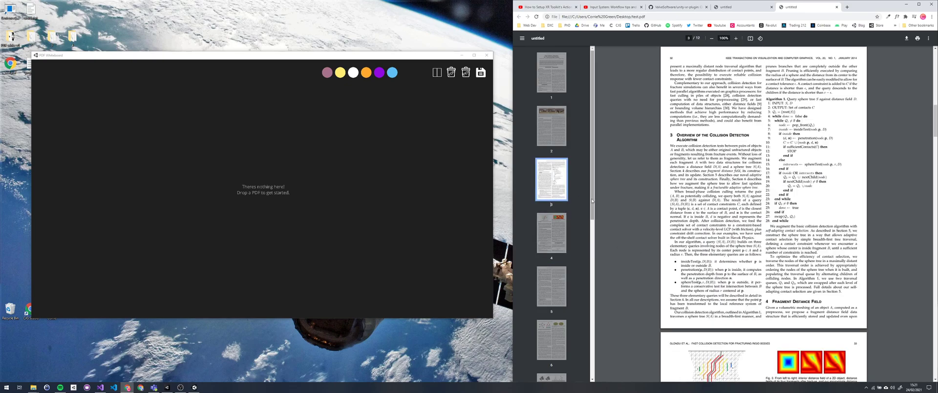
{"action": "scroll", "scroll_direction": "down", "scroll_amount": 3}
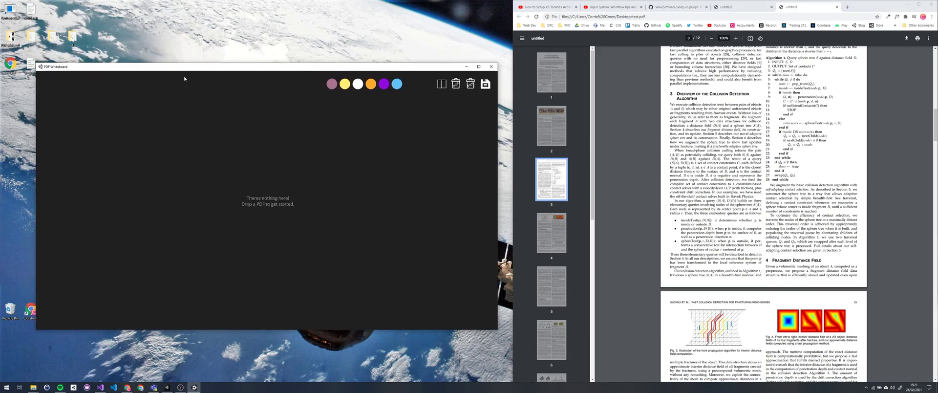
{"action": "mouse_move", "coordinate": [4, 201]}
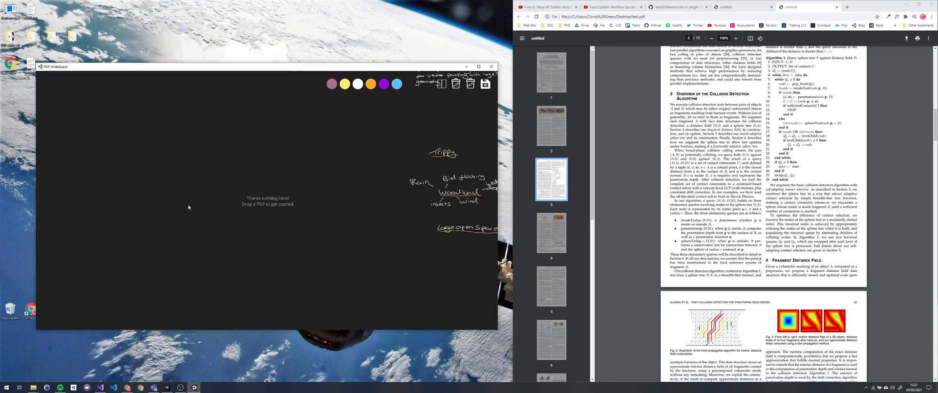
{"action": "mouse_move", "coordinate": [392, 144]}
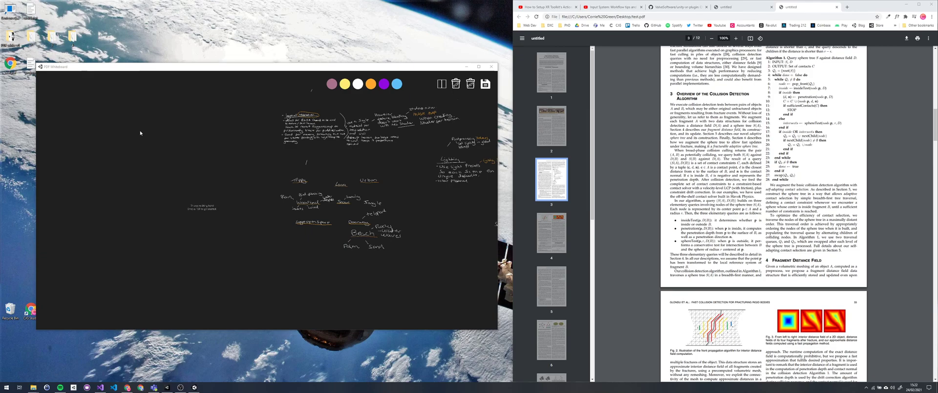
{"action": "mouse_move", "coordinate": [235, 179]}
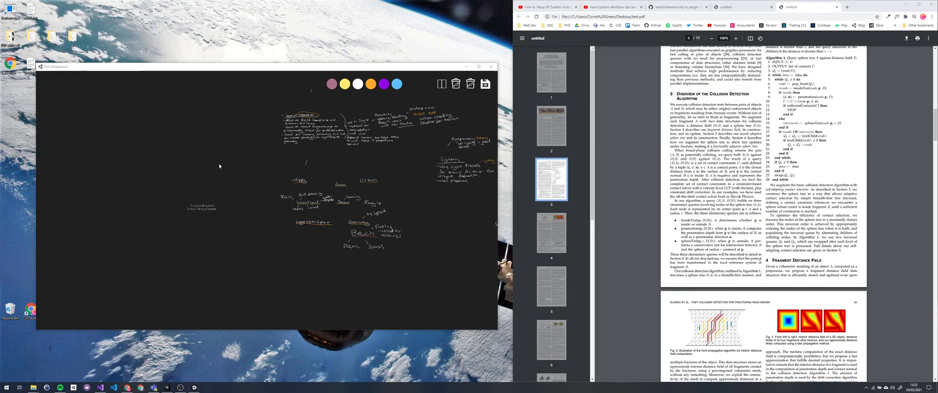
{"action": "mouse_move", "coordinate": [215, 192]}
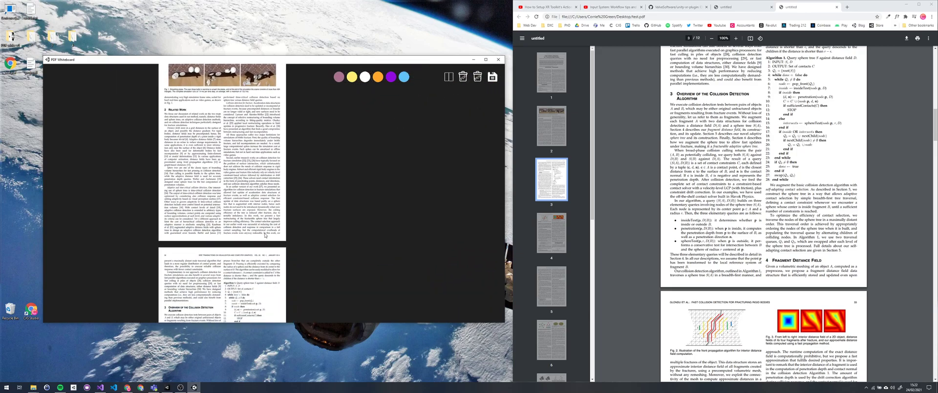
- Scroll to page 3's collision-detection overview beside the lighting and woodland notes
{"action": "scroll", "scroll_direction": "down", "scroll_amount": 3}
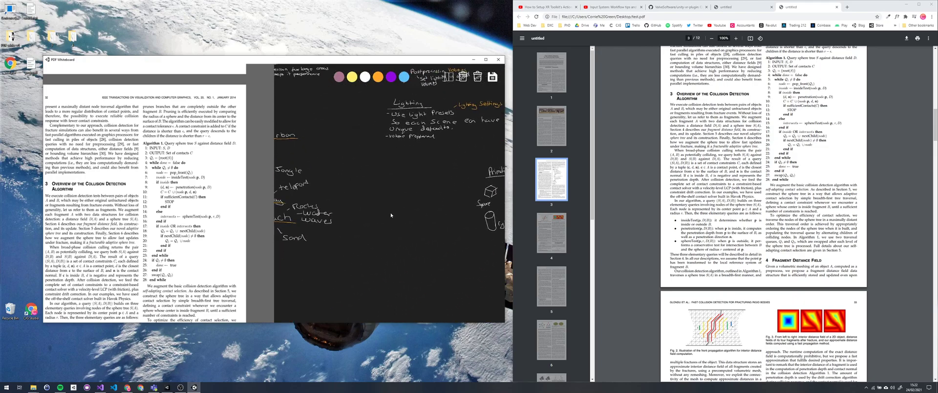
- Scroll the board so the collision-detection overview page fills the whole view
{"action": "scroll", "scroll_direction": "down", "scroll_amount": 3}
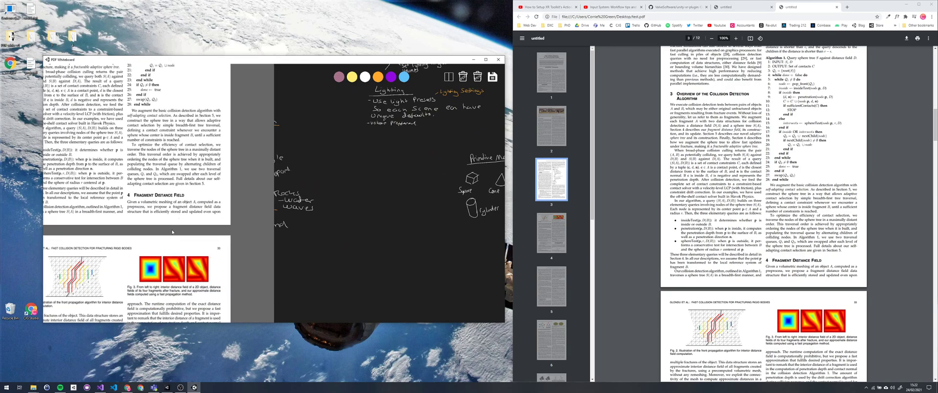
{"action": "scroll", "scroll_direction": "down", "scroll_amount": 3}
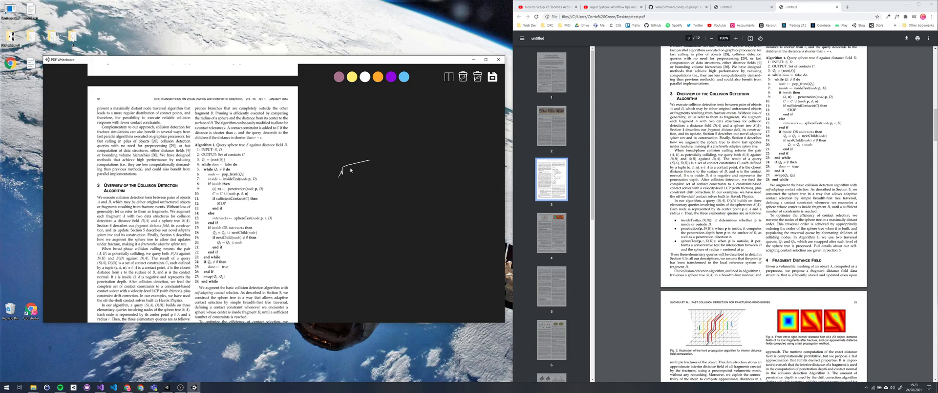
- Handwrite the square-root formula with its bracketed term, then scroll back to the title page
{"action": "left_click_drag", "start_coordinate": [344, 170], "coordinate": [362, 173]}
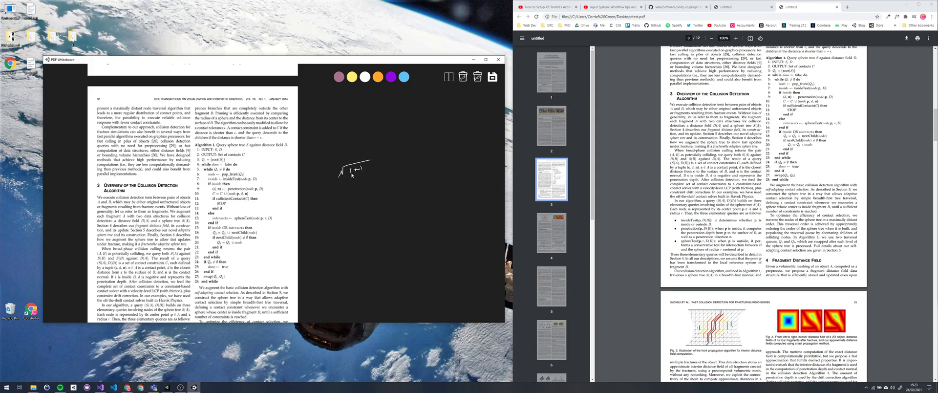
{"action": "left_click_drag", "start_coordinate": [347, 170], "coordinate": [359, 169]}
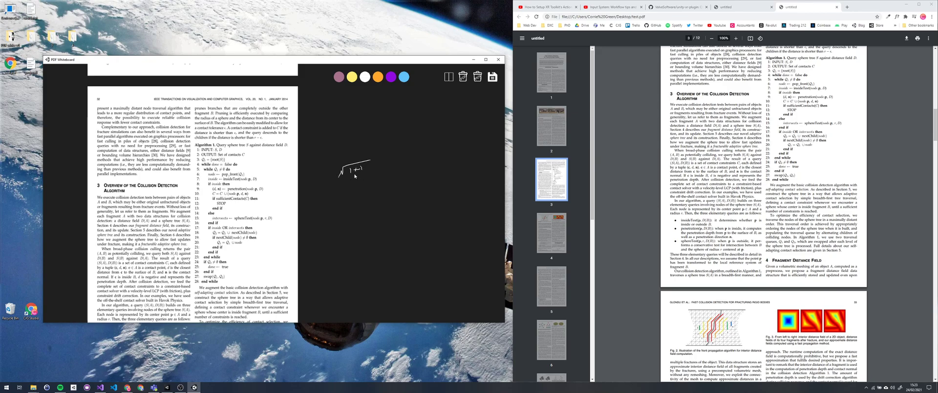
{"action": "left_click_drag", "start_coordinate": [332, 162], "coordinate": [380, 185]}
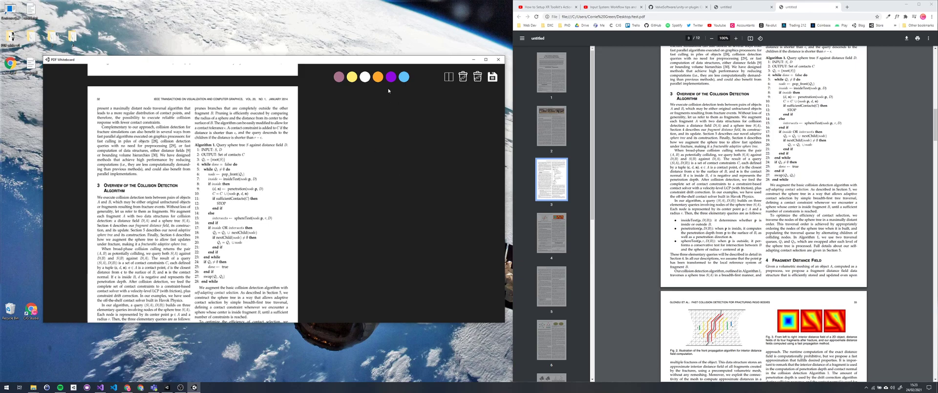
{"action": "scroll", "scroll_direction": "up", "scroll_amount": 3}
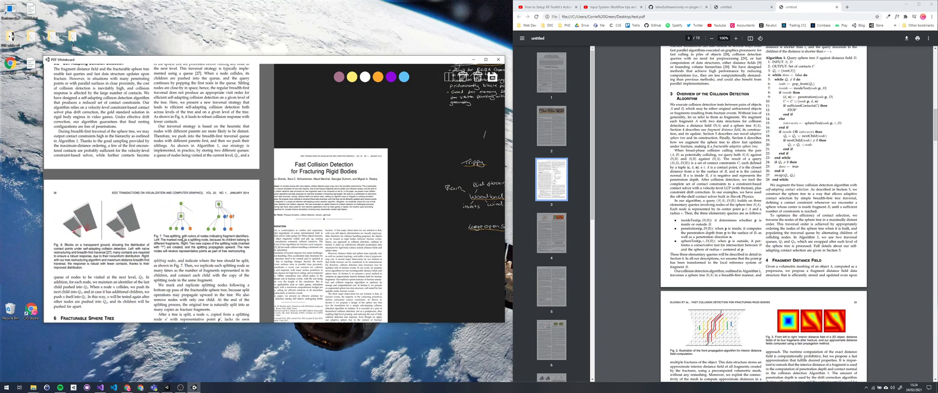
- Scroll the PDF column through sections 6 and 7 to the evaluation figures
{"action": "scroll", "scroll_direction": "down", "scroll_amount": 3}
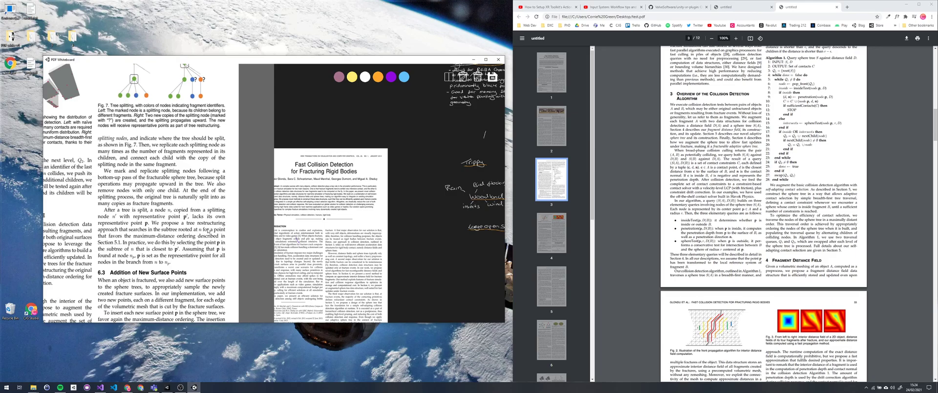
{"action": "scroll", "scroll_direction": "down", "scroll_amount": 3}
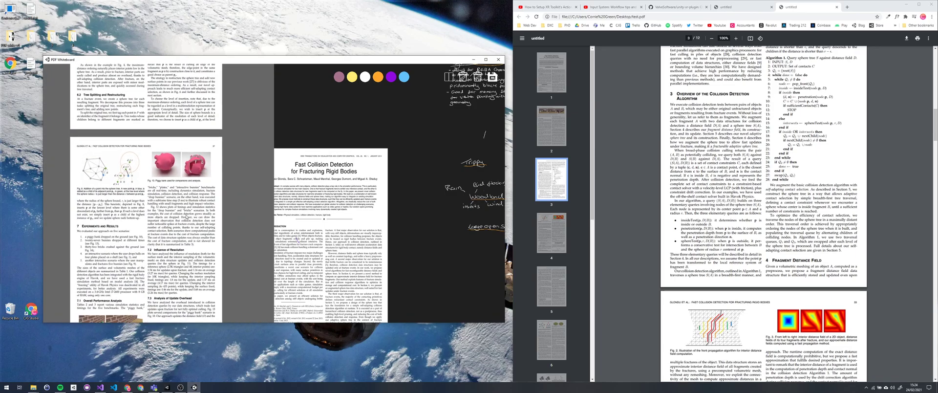
{"action": "scroll", "scroll_direction": "down", "scroll_amount": 3}
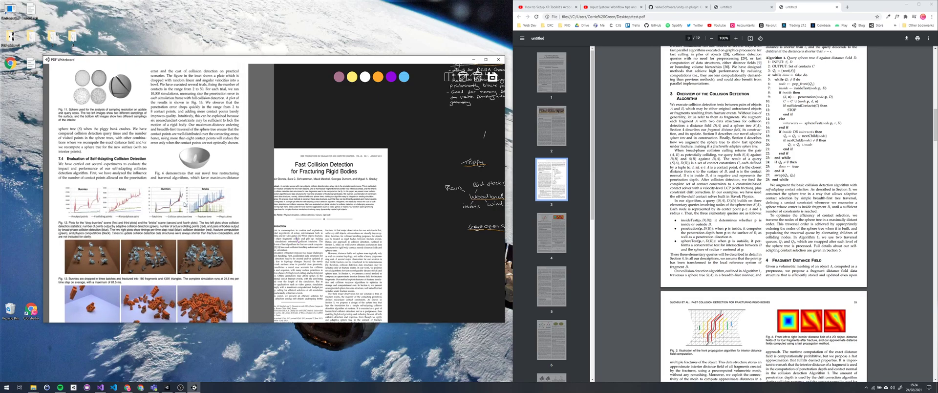
{"action": "scroll", "scroll_direction": "down", "scroll_amount": 3}
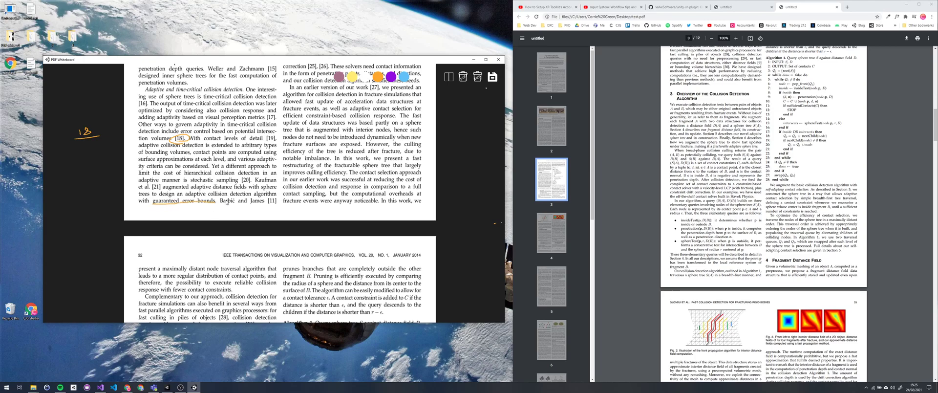
- Scroll past the yellow highlights to Algorithm 1 and the Fragment Distance Field section
{"action": "scroll", "scroll_direction": "down", "scroll_amount": 3}
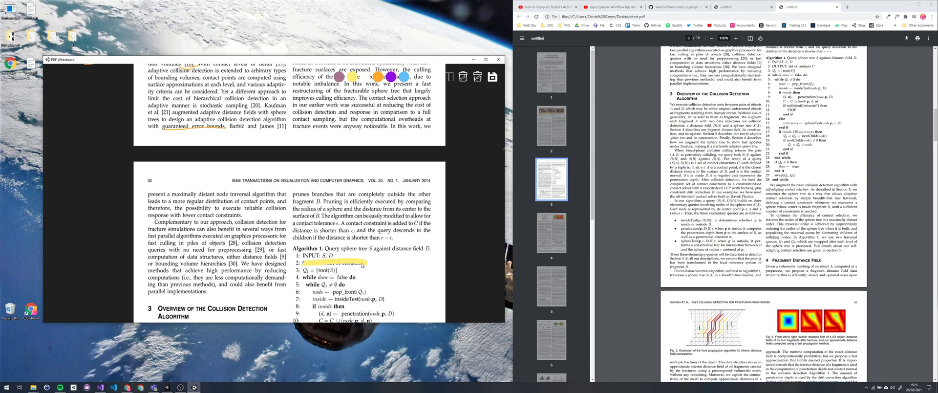
{"action": "scroll", "scroll_direction": "down", "scroll_amount": 3}
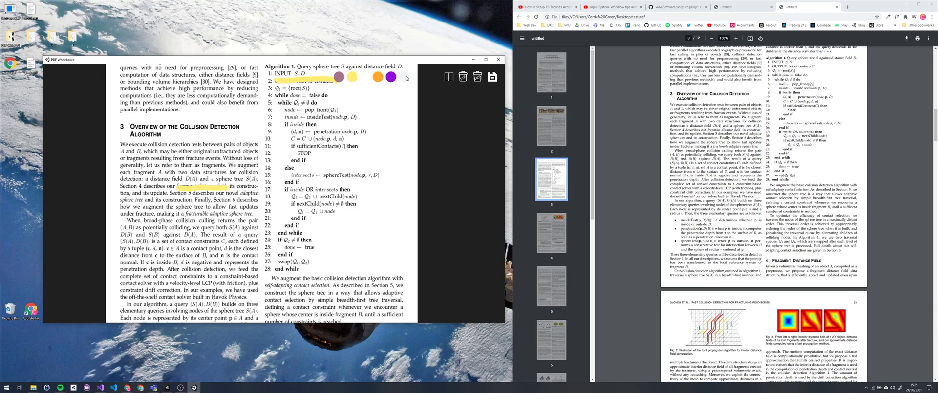
{"action": "scroll", "scroll_direction": "down", "scroll_amount": 3}
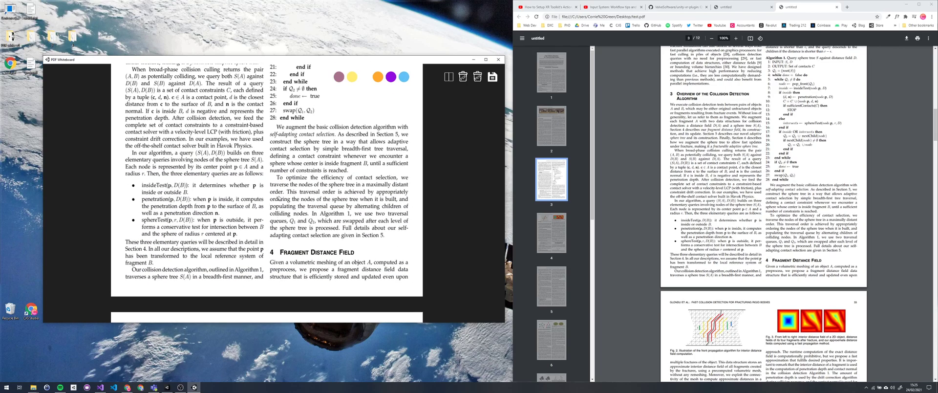
{"action": "mouse_move", "coordinate": [413, 199]}
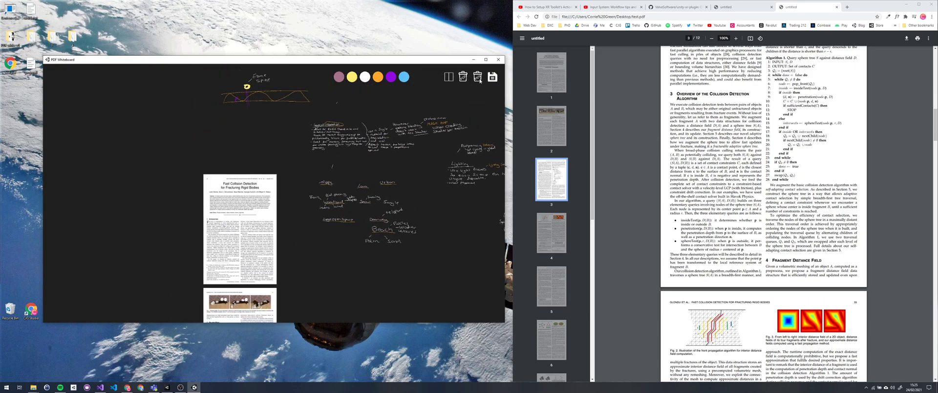
- Load the saved hydro-generator electrical notes project onto the board
{"action": "left_click", "coordinate": [462, 77]}
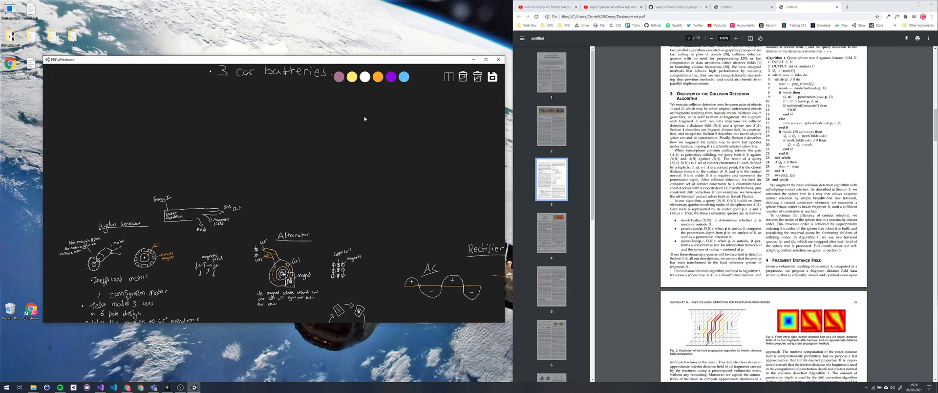
- Pan the notes slightly left and zoom out to reveal the Tesla Model 3 motor notes
{"action": "left_click_drag", "start_coordinate": [276, 59], "coordinate": [285, 77]}
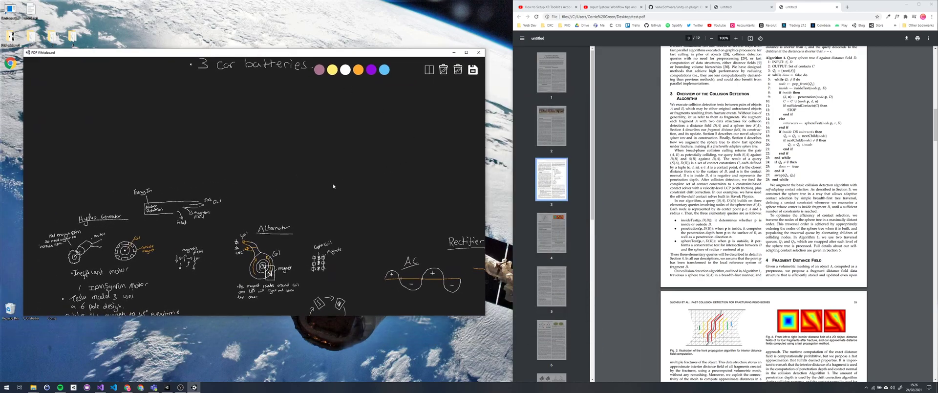
{"action": "scroll", "scroll_direction": "down", "scroll_amount": 3}
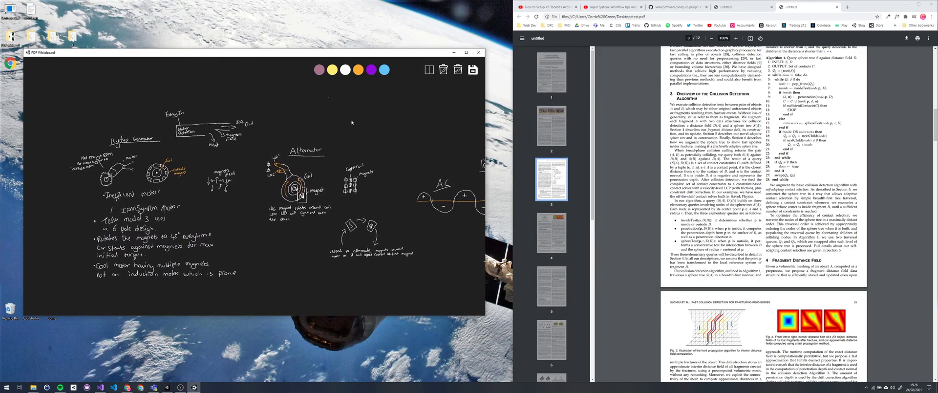